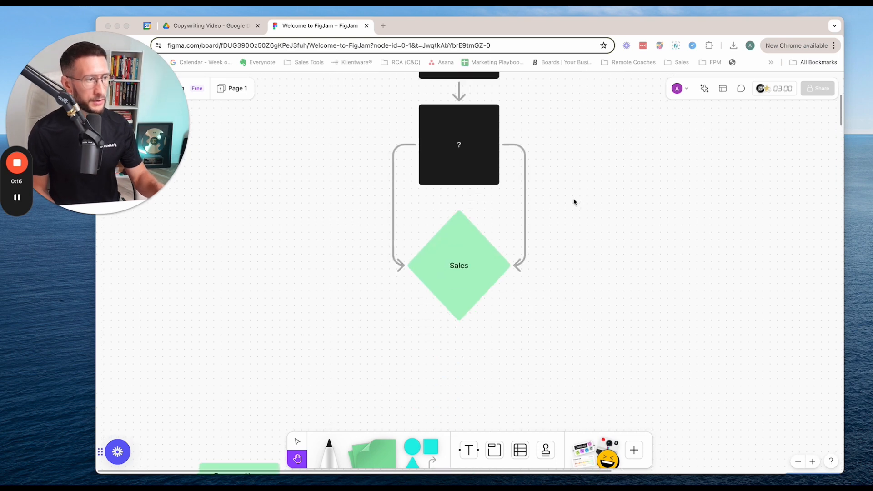
mouse_move(473, 250)
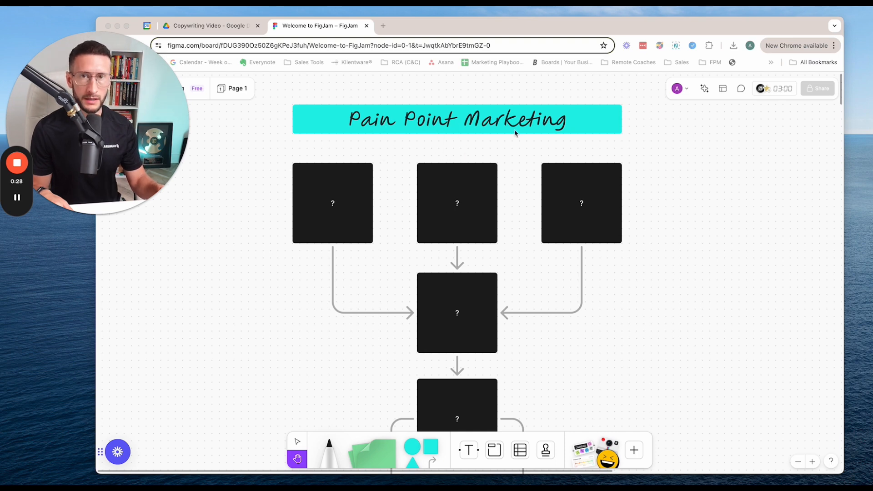
mouse_move(437, 182)
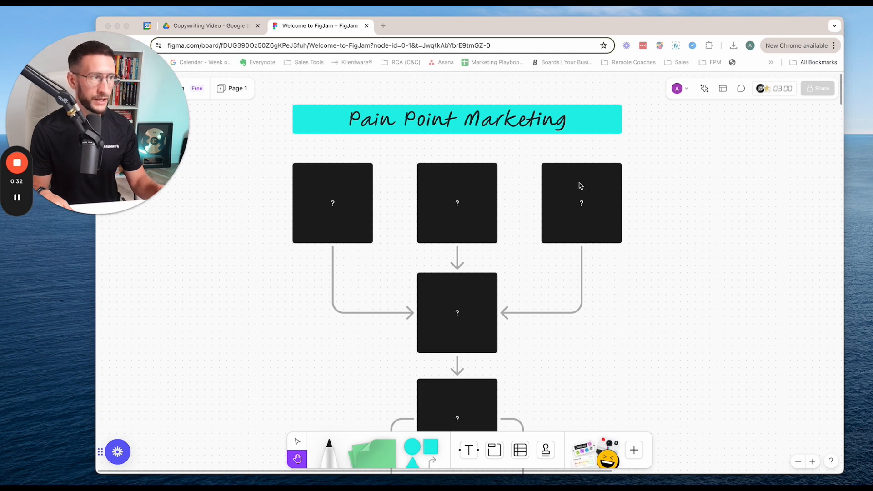
mouse_move(418, 150)
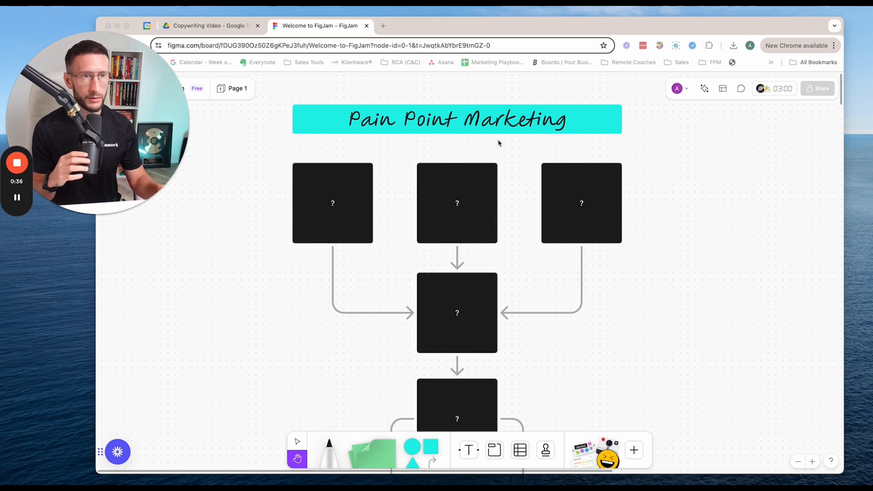
mouse_move(364, 182)
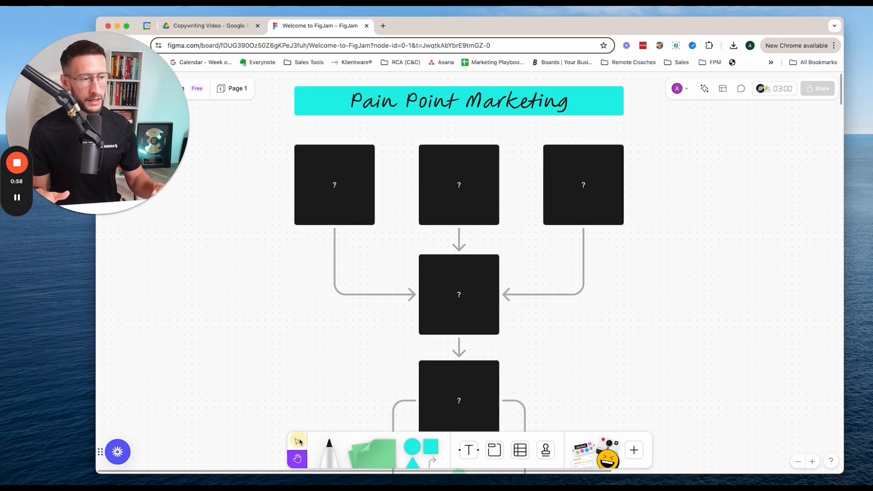
- Select the top-left placeholder box to restyle it as a yellow Pain Points note
click(299, 440)
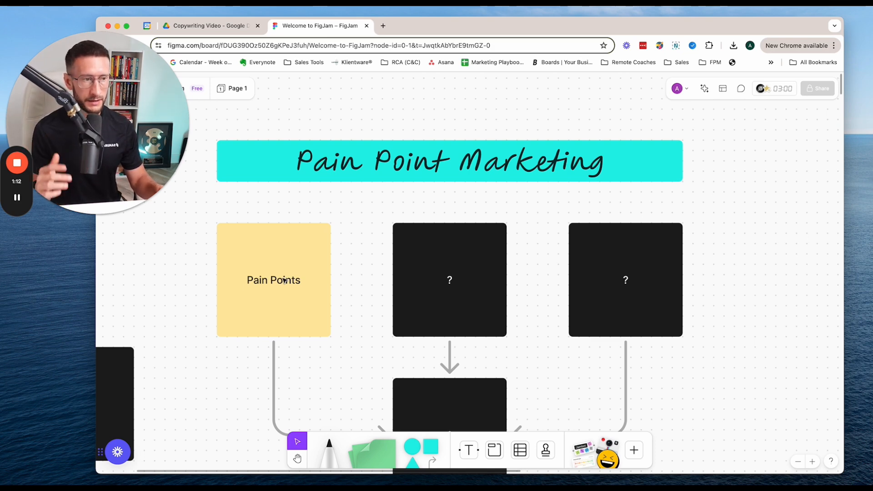
mouse_move(272, 305)
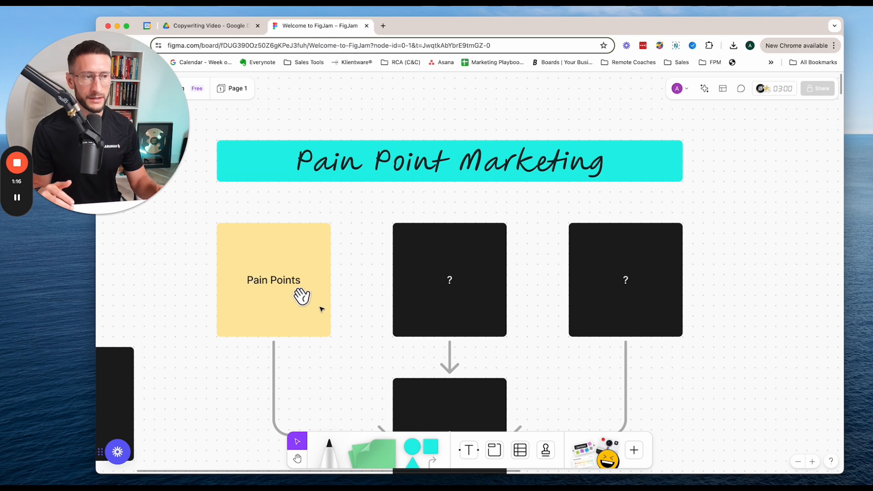
mouse_move(286, 305)
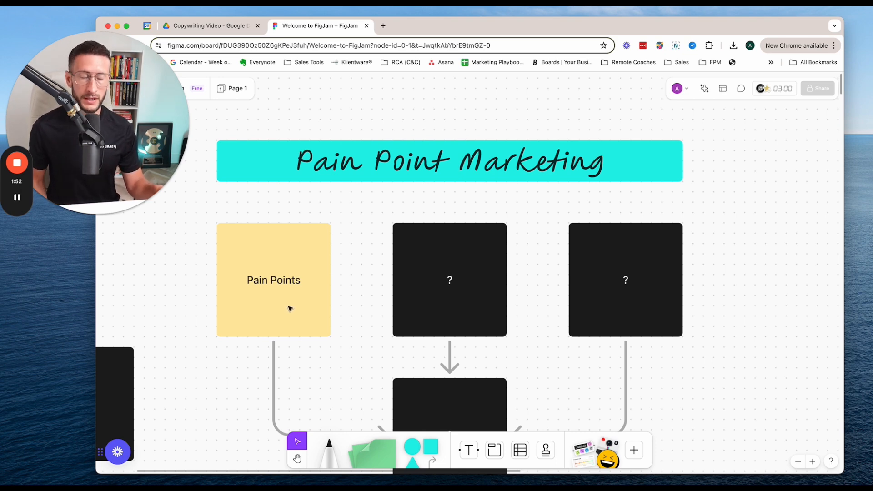
mouse_move(275, 306)
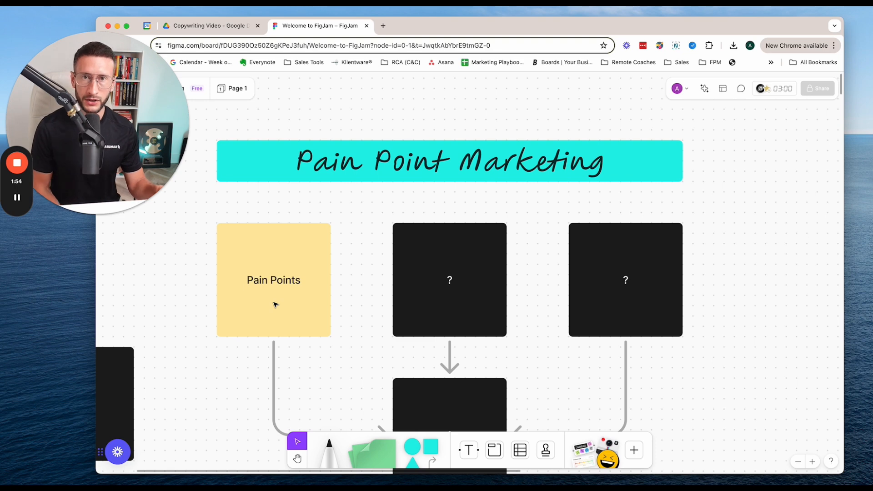
mouse_move(296, 274)
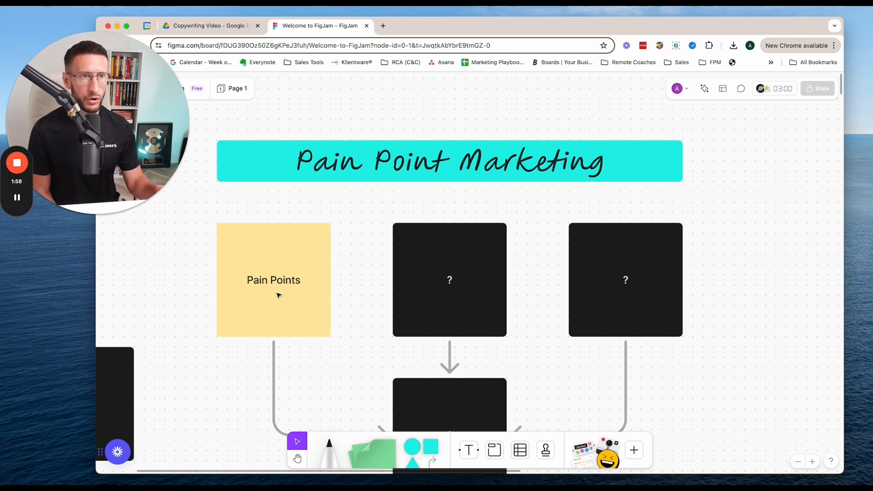
mouse_move(354, 298)
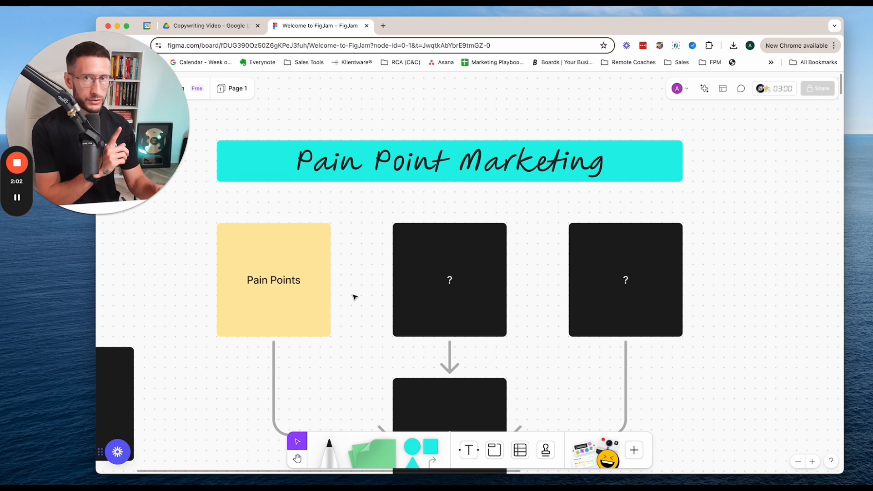
- Scroll across the canvas while labelling the pink Objections and purple Limiting Belief notes
scroll(down, 3)
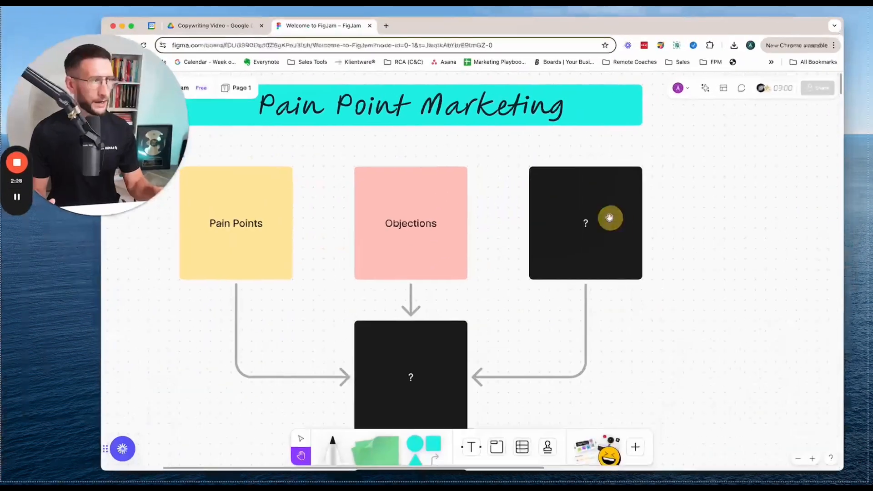
scroll(down, 3)
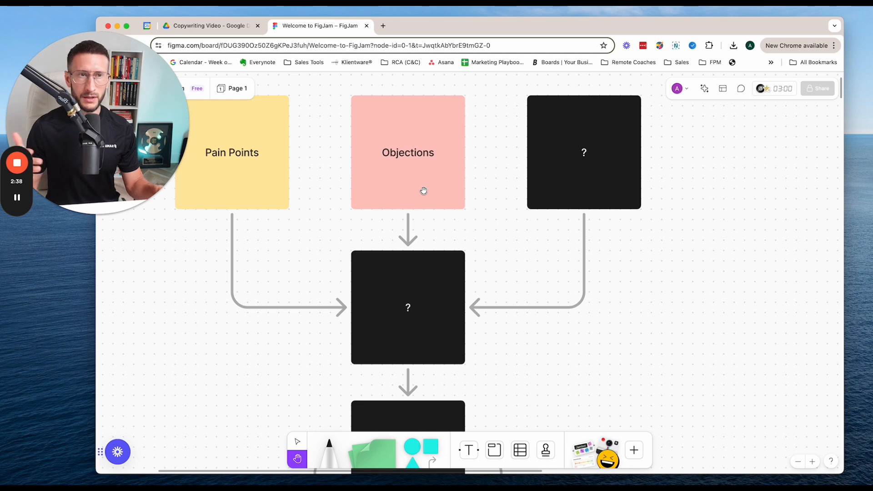
mouse_move(437, 188)
text(Limiting Belief)
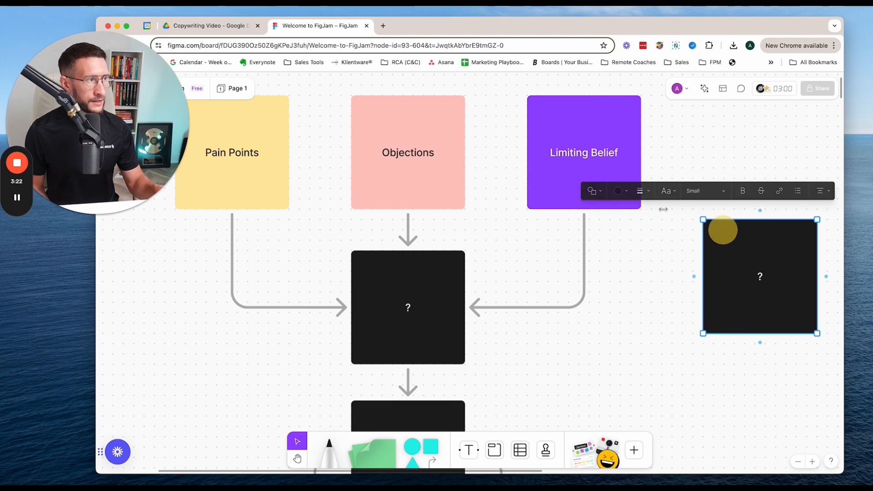
- Deselect the spare placeholder box so the purple note reads Limiting Beliefs
click(584, 153)
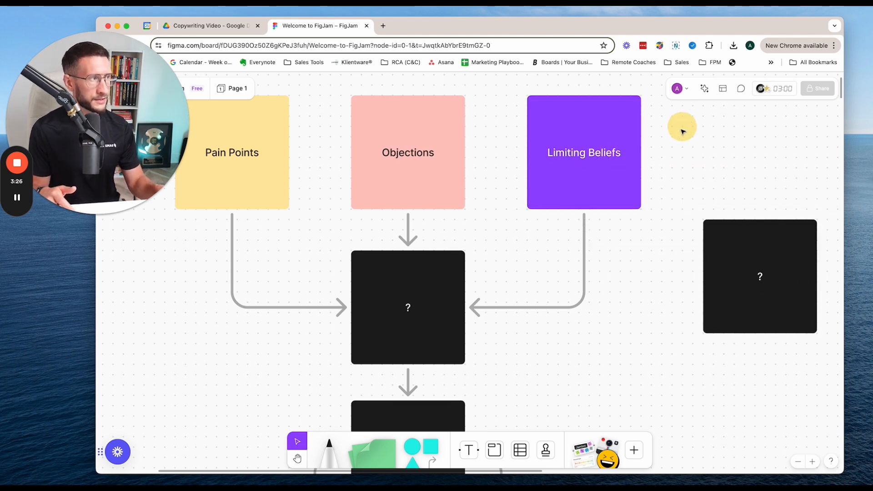
mouse_move(551, 192)
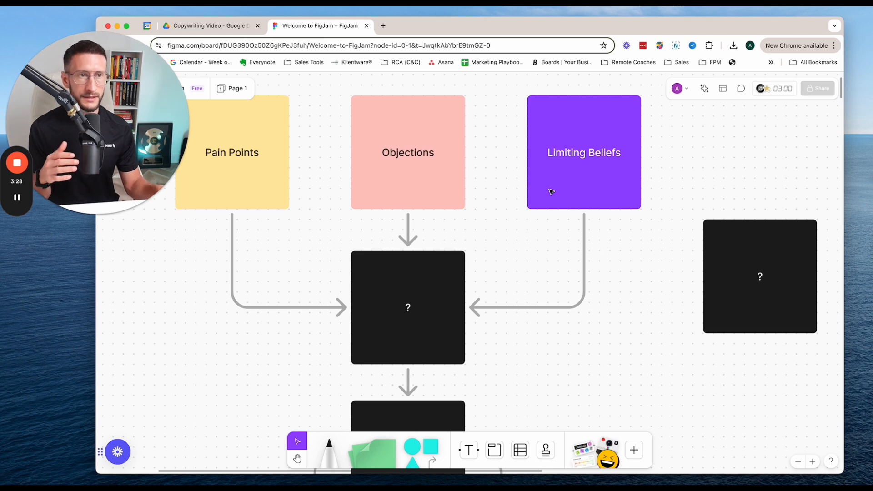
mouse_move(606, 120)
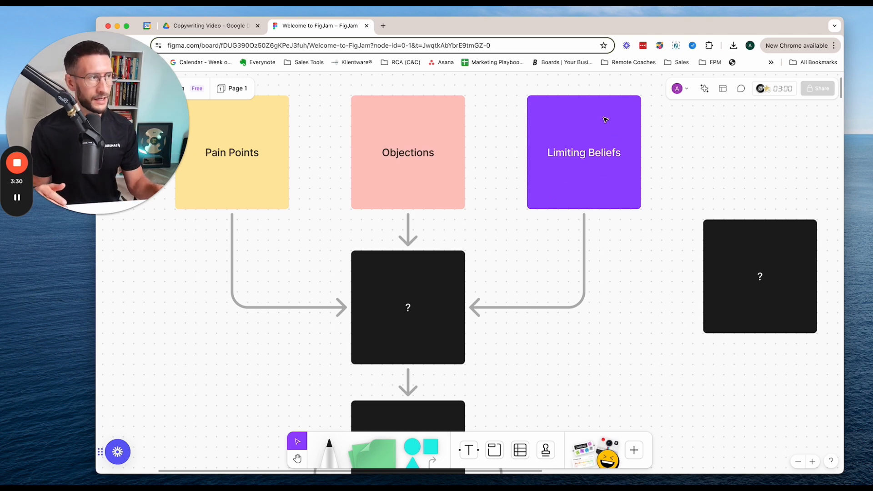
mouse_move(620, 175)
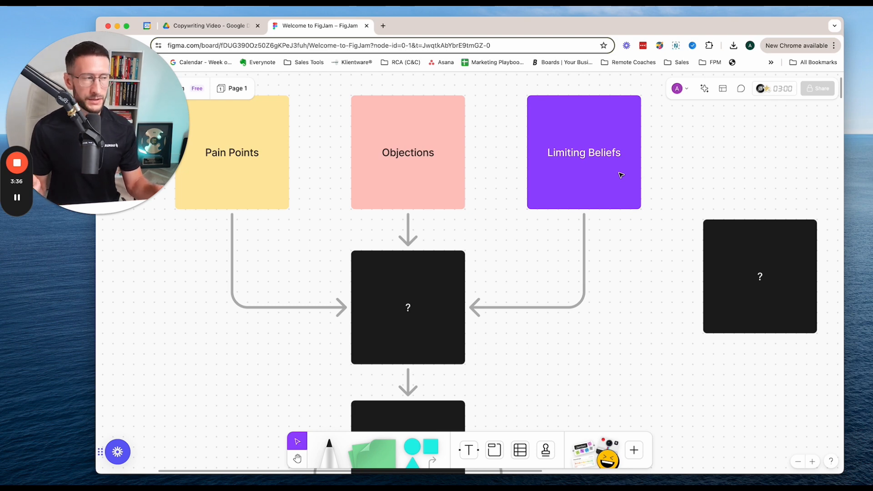
scroll(down, 3)
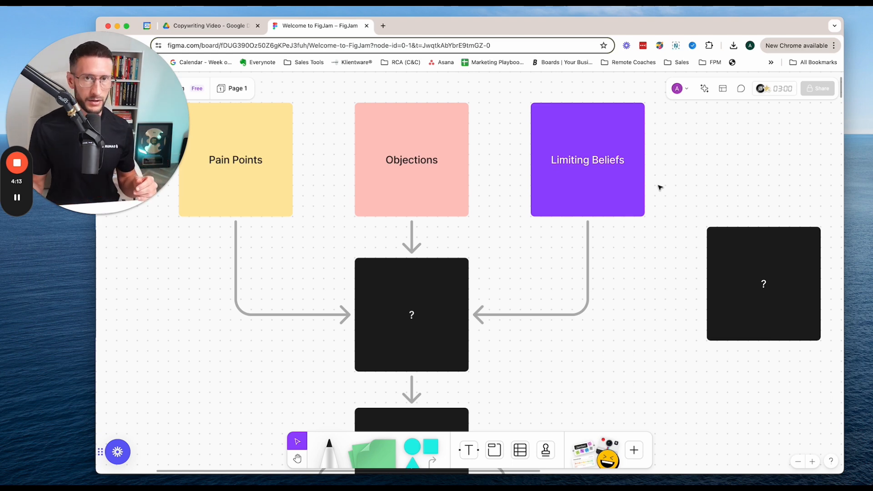
mouse_move(618, 187)
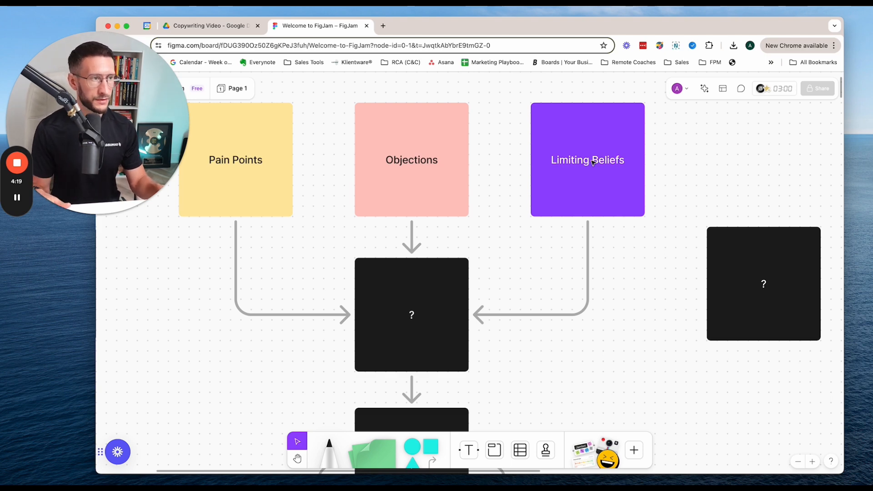
mouse_move(593, 173)
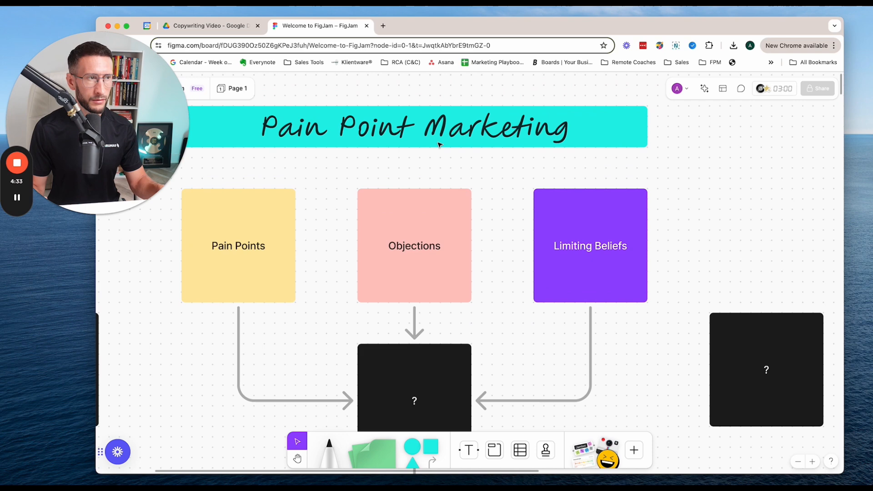
scroll(down, 3)
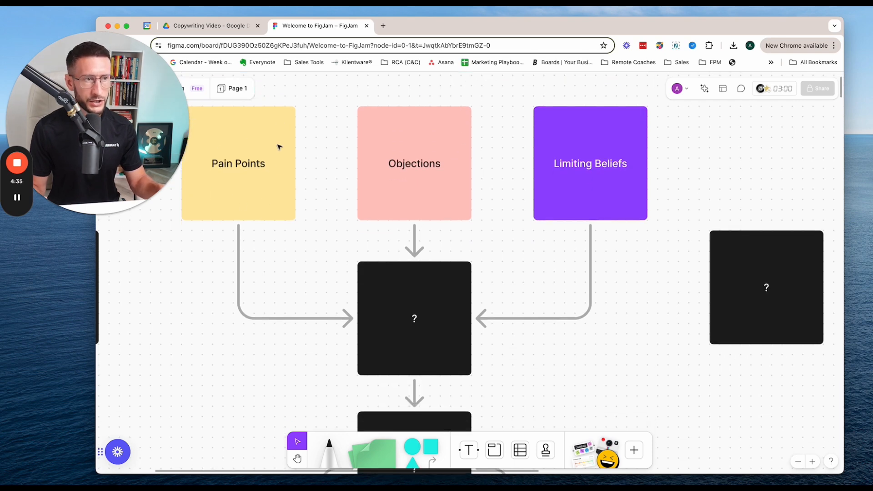
mouse_move(448, 194)
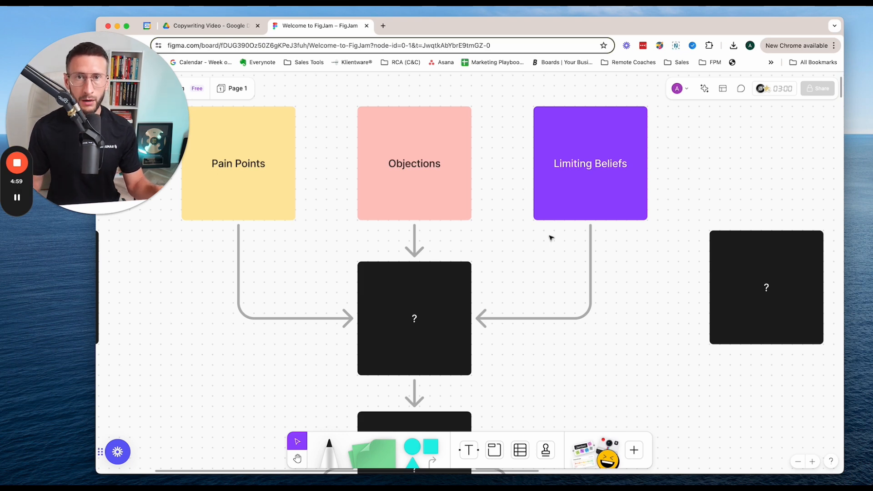
- Move the black '?' card aside to reveal the light blue Content note under the three arrows
click(415, 320)
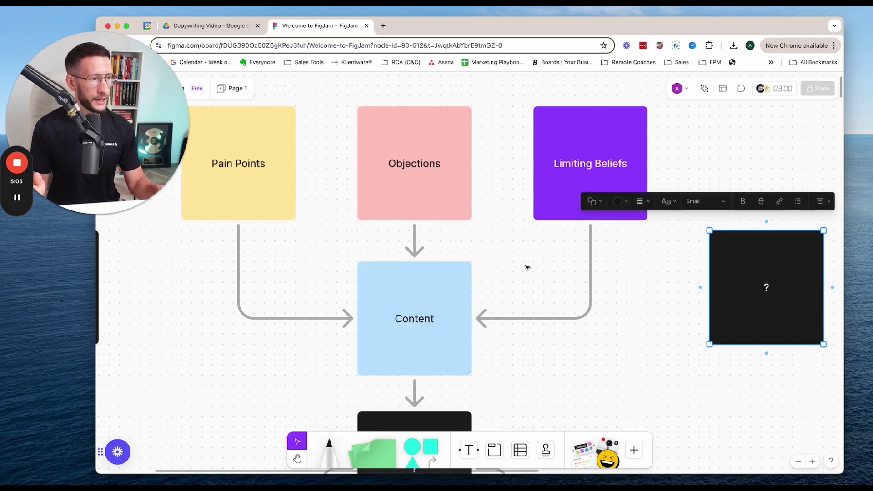
mouse_move(523, 286)
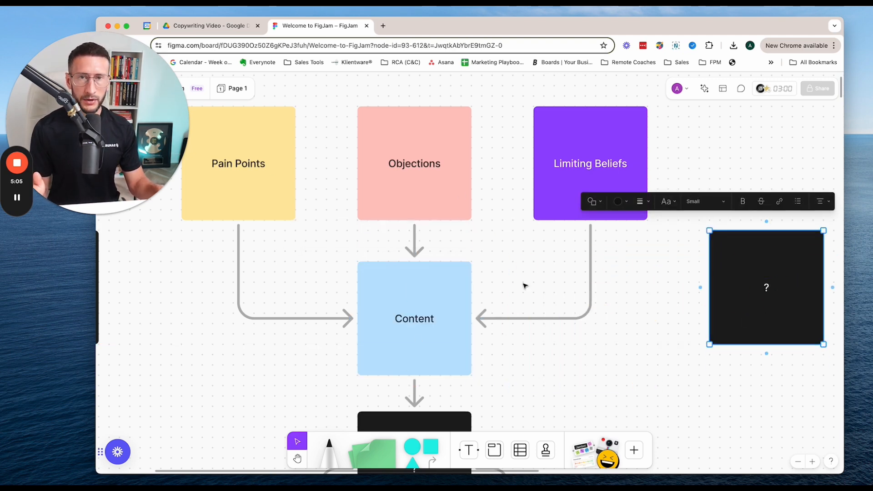
mouse_move(420, 356)
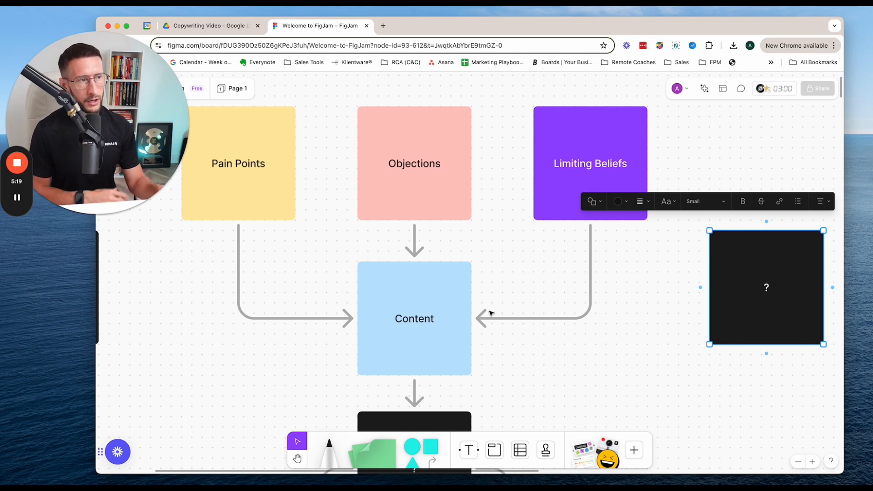
scroll(down, 3)
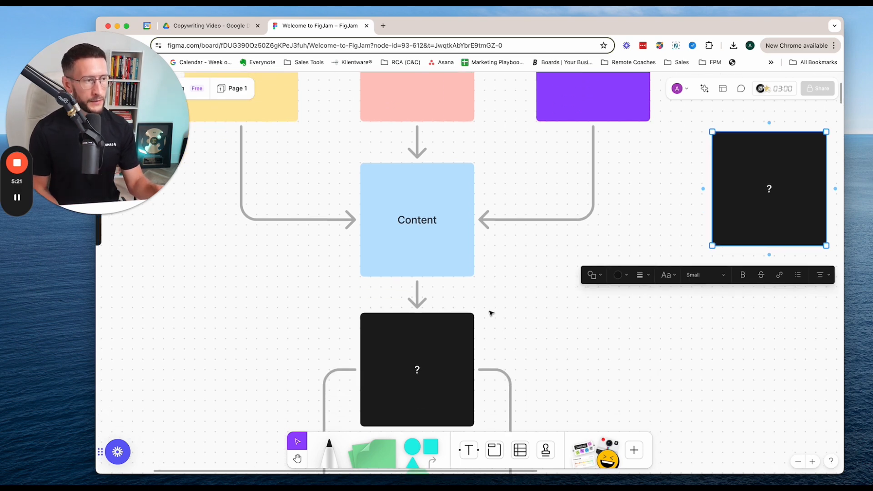
scroll(down, 3)
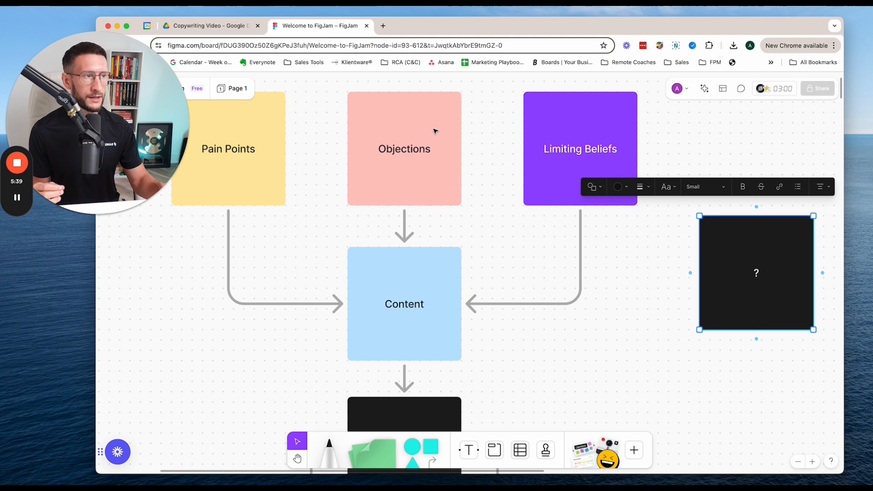
mouse_move(511, 212)
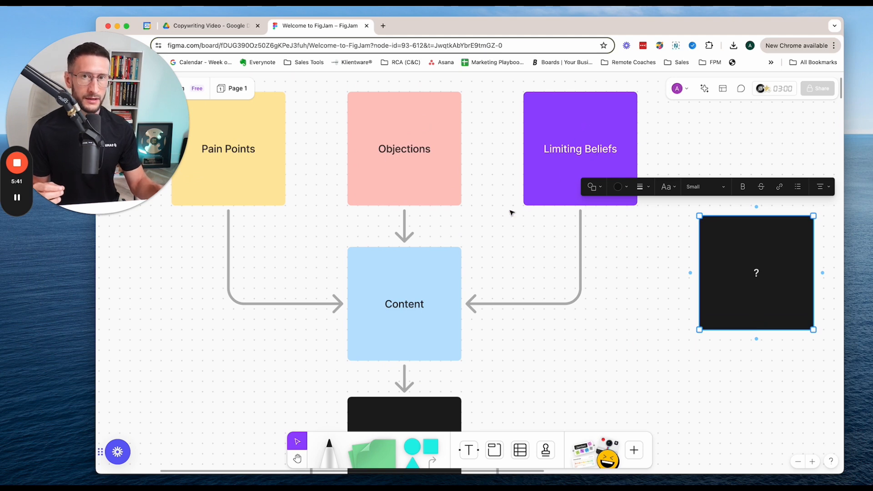
- Scroll down to the box below Content where the yellow Audience note is revealed
scroll(down, 3)
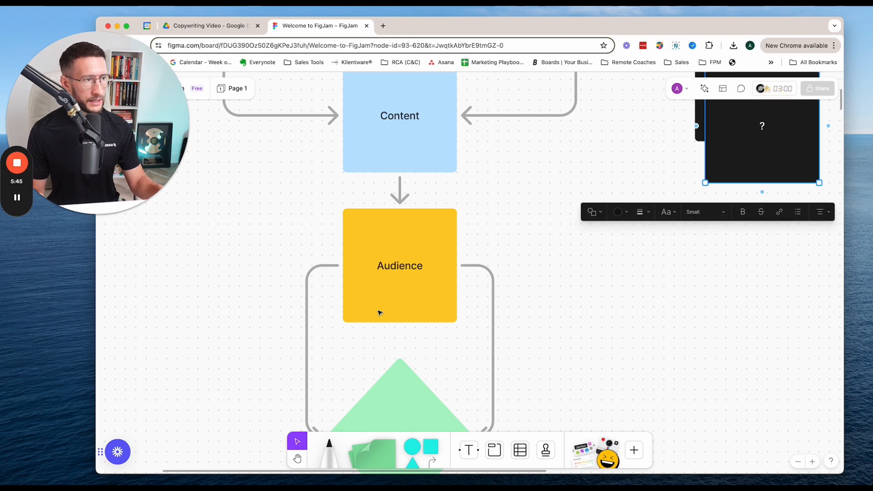
mouse_move(413, 240)
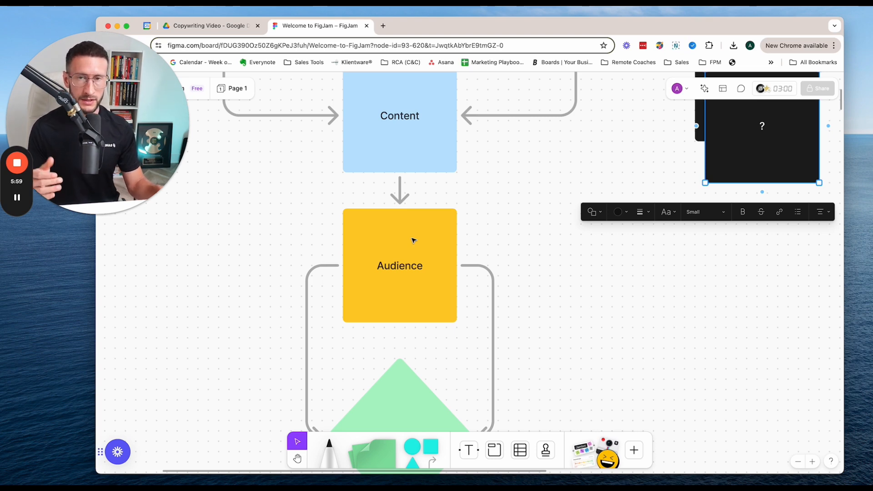
mouse_move(407, 251)
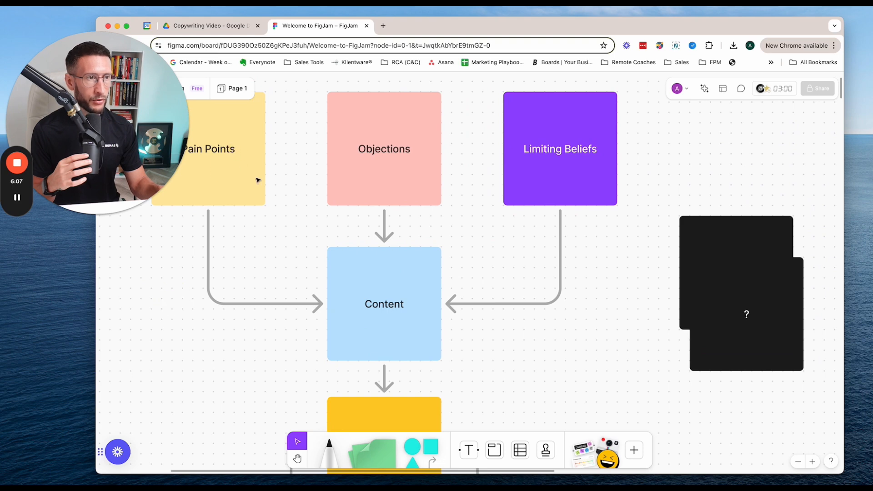
scroll(down, 3)
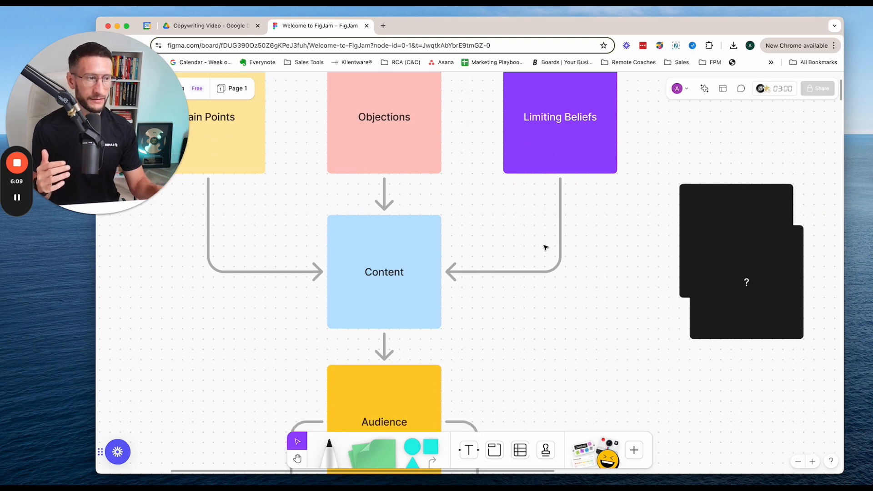
scroll(down, 3)
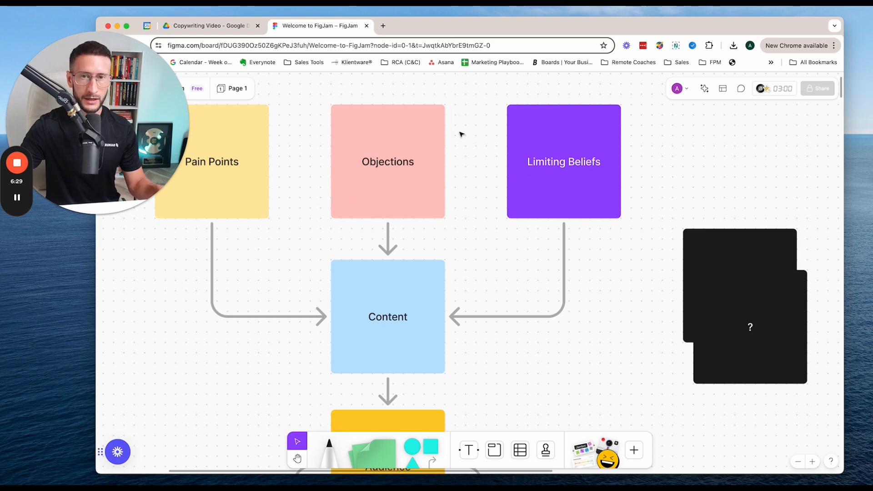
mouse_move(467, 156)
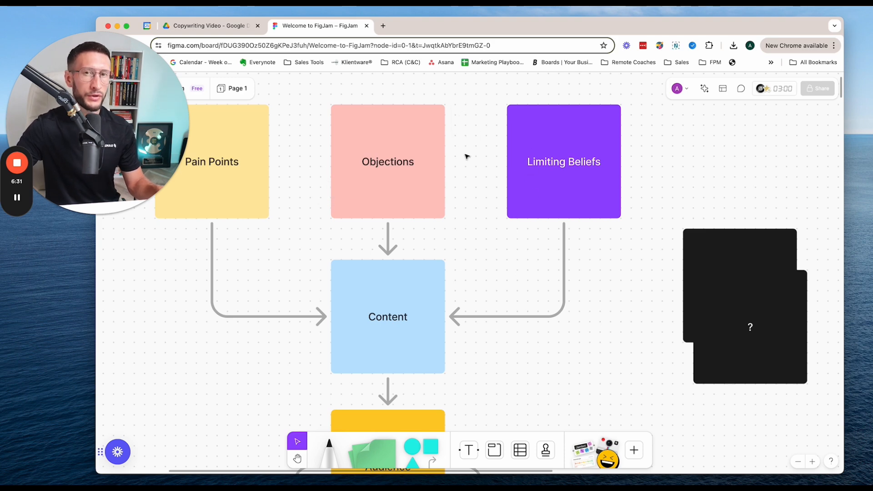
mouse_move(486, 159)
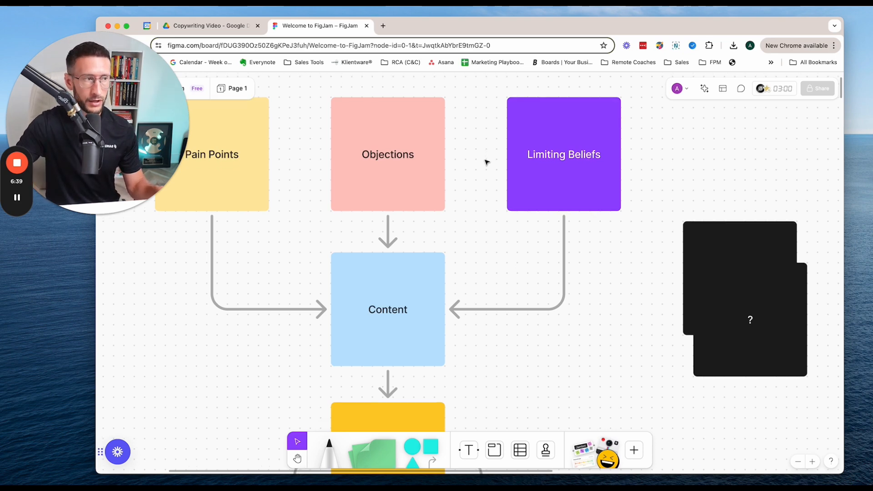
scroll(down, 3)
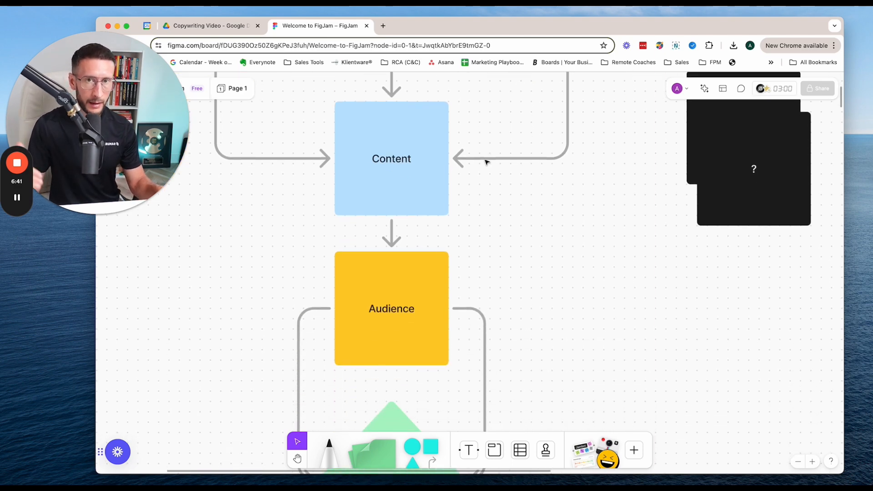
scroll(down, 3)
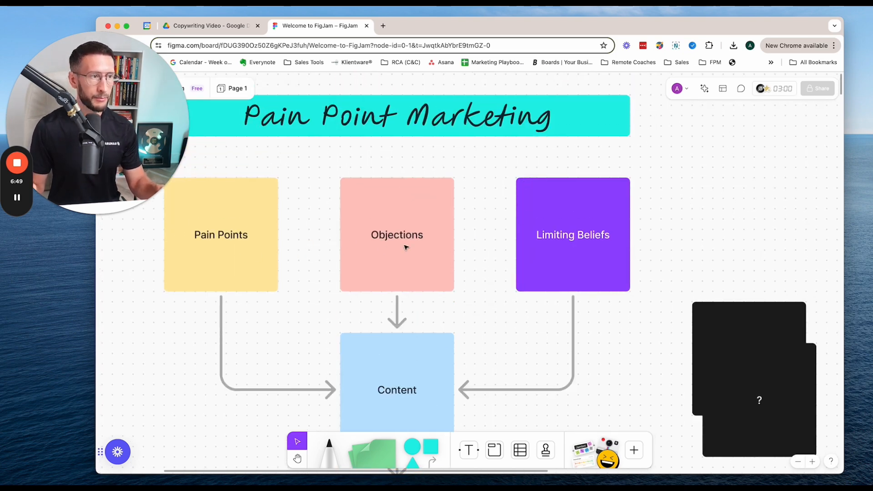
scroll(down, 3)
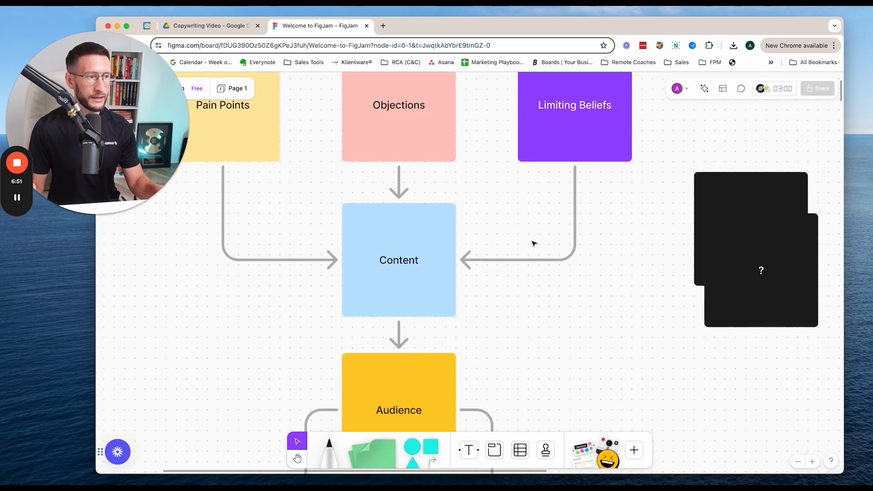
scroll(down, 3)
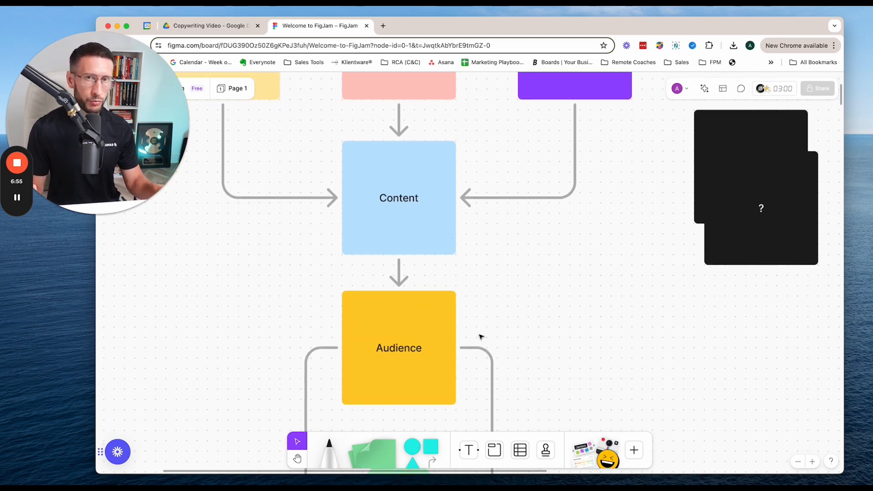
scroll(down, 3)
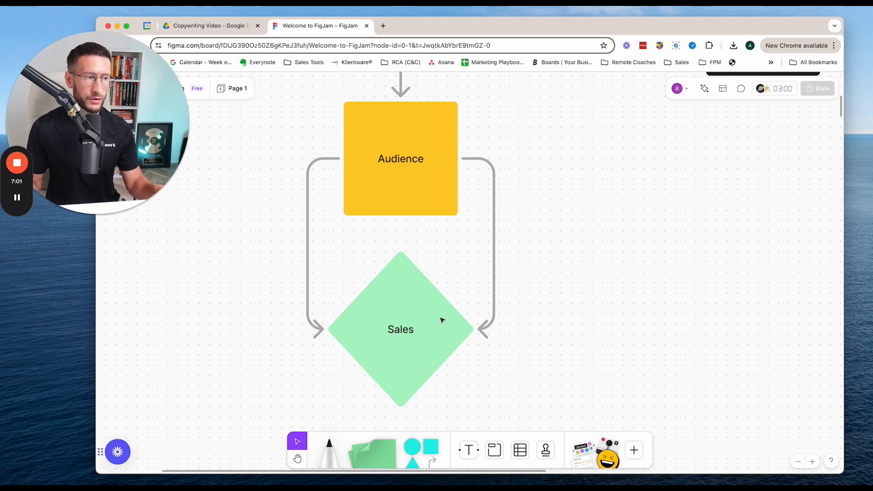
mouse_move(436, 333)
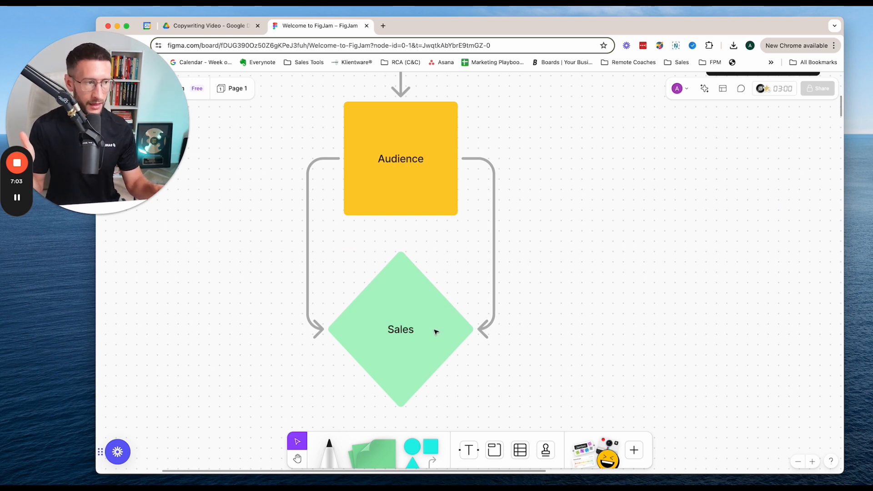